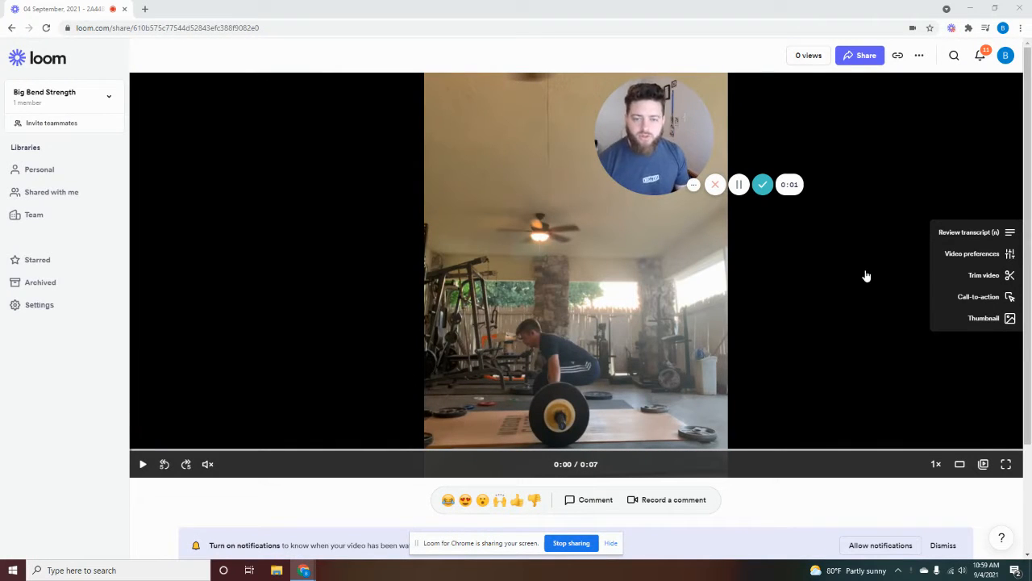
mouse_move(722, 307)
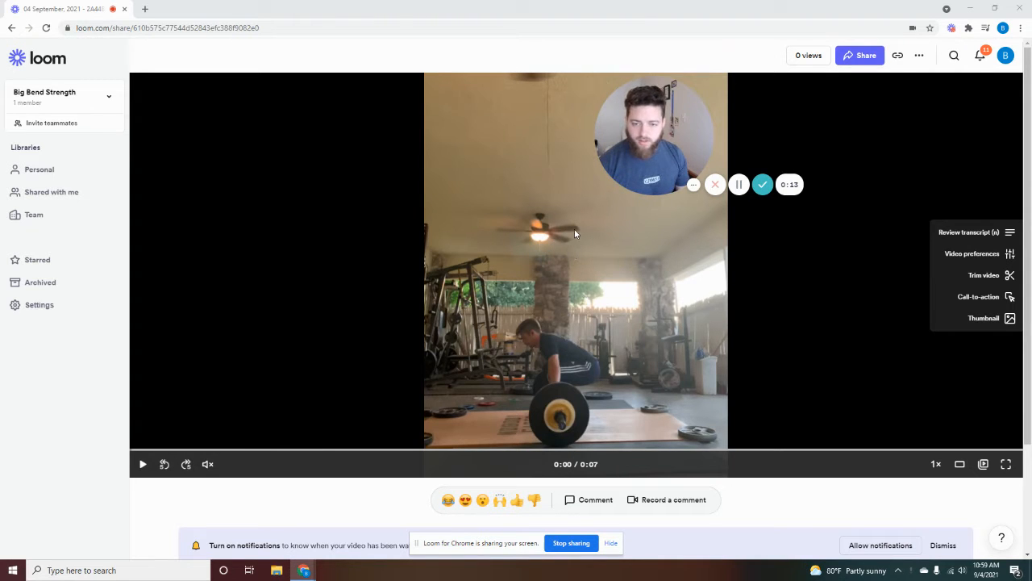
Play the lift video and pause it around 0:01 as the lifter begins the pull
left_click(142, 465)
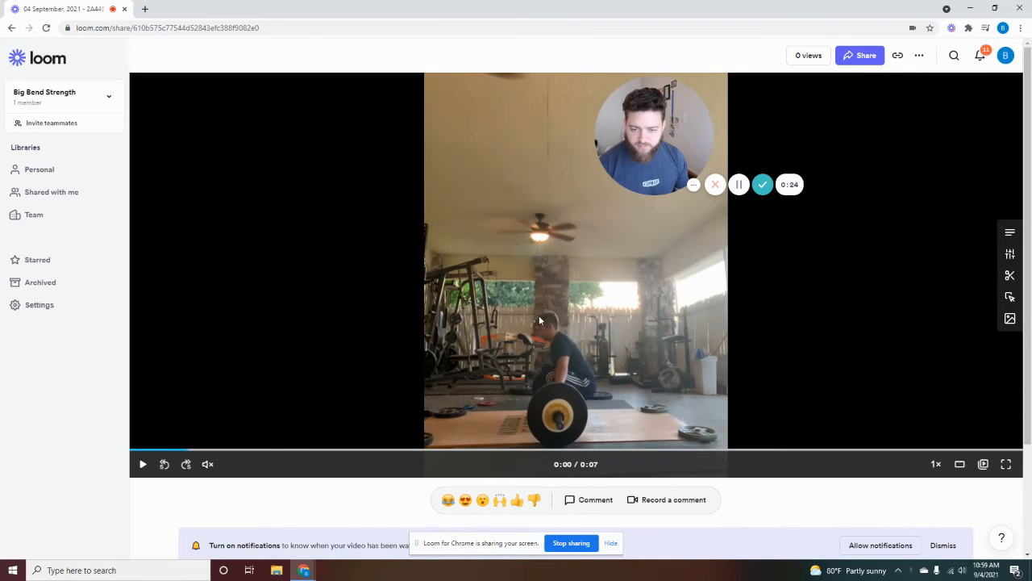
left_click(1010, 232)
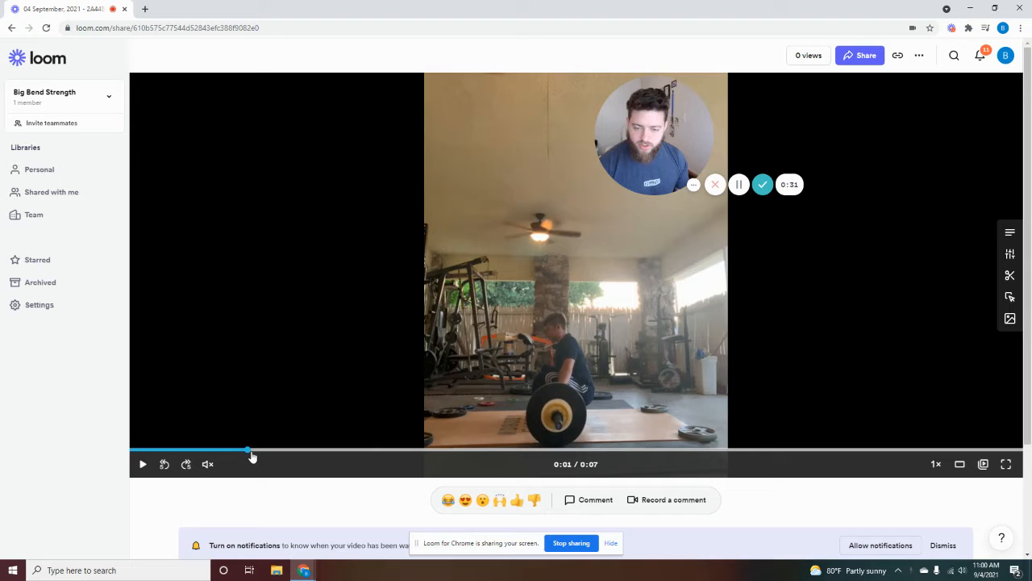
Scrub back and forth through the snatch to study positions, releasing at 0:03
left_click_drag(248, 449, 314, 448)
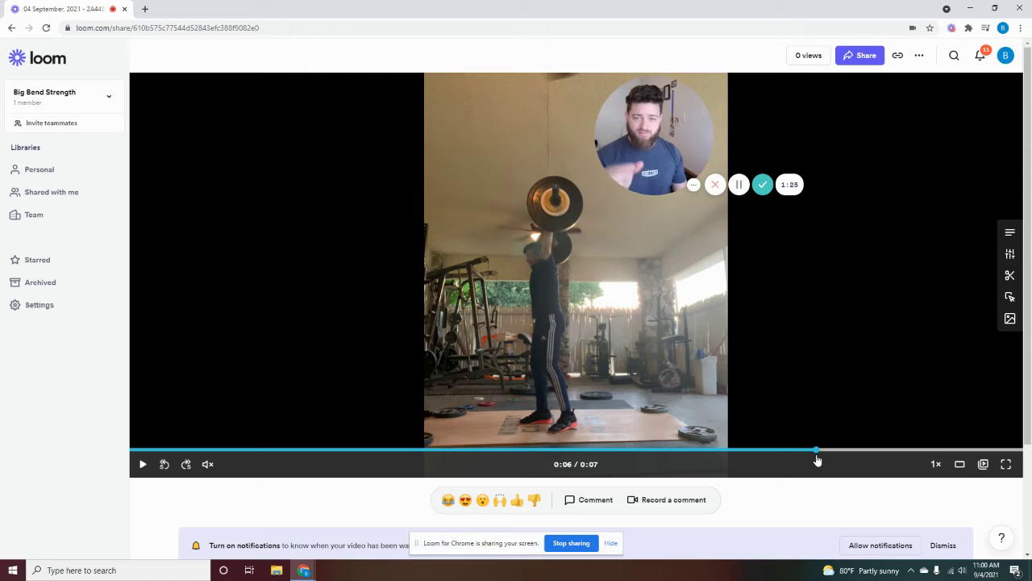
mouse_move(845, 458)
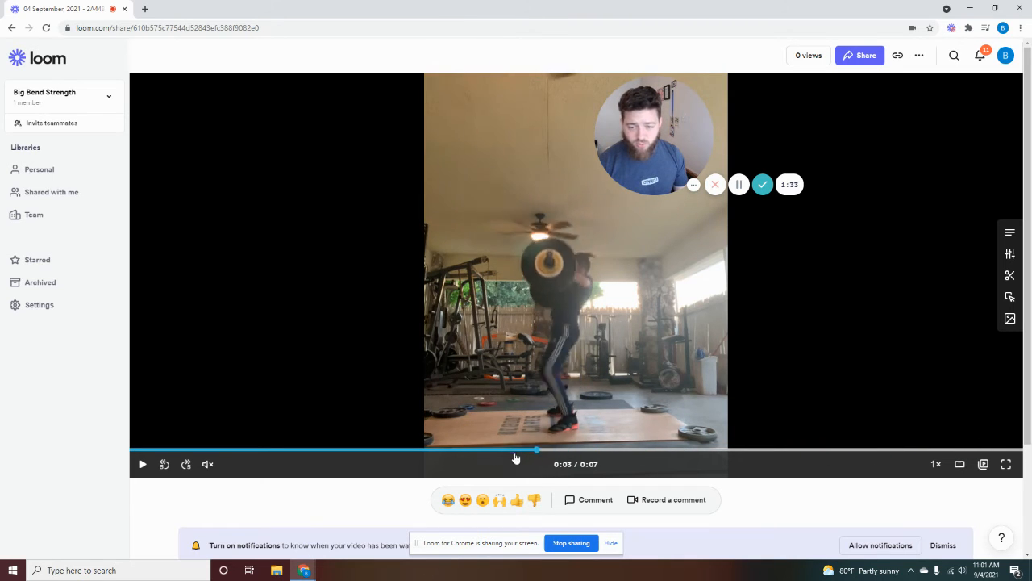
Rewind to the start, replay the lift and pause at 0:04 on the overhead squat catch
left_click_drag(535, 448, 365, 448)
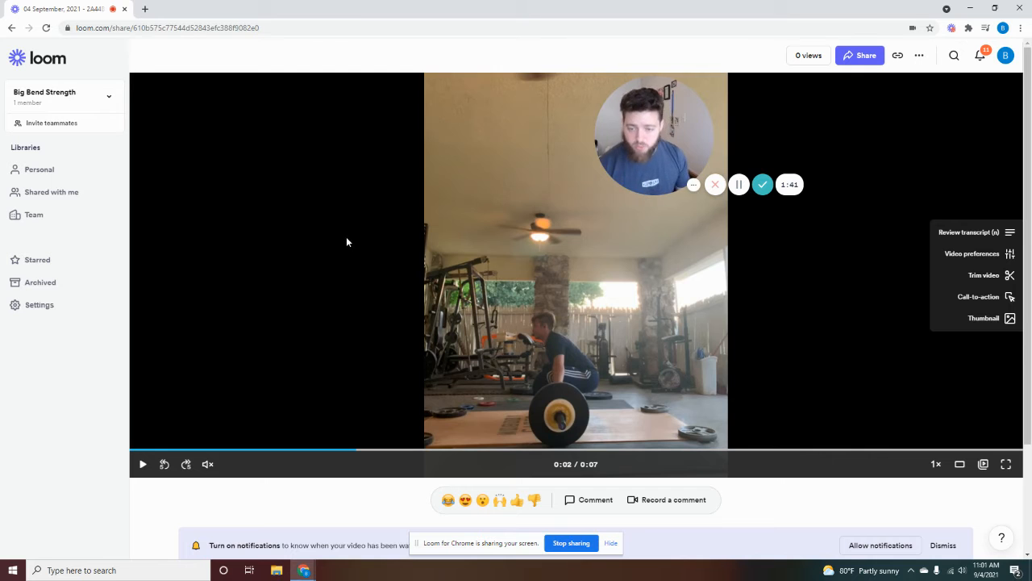
left_click(142, 465)
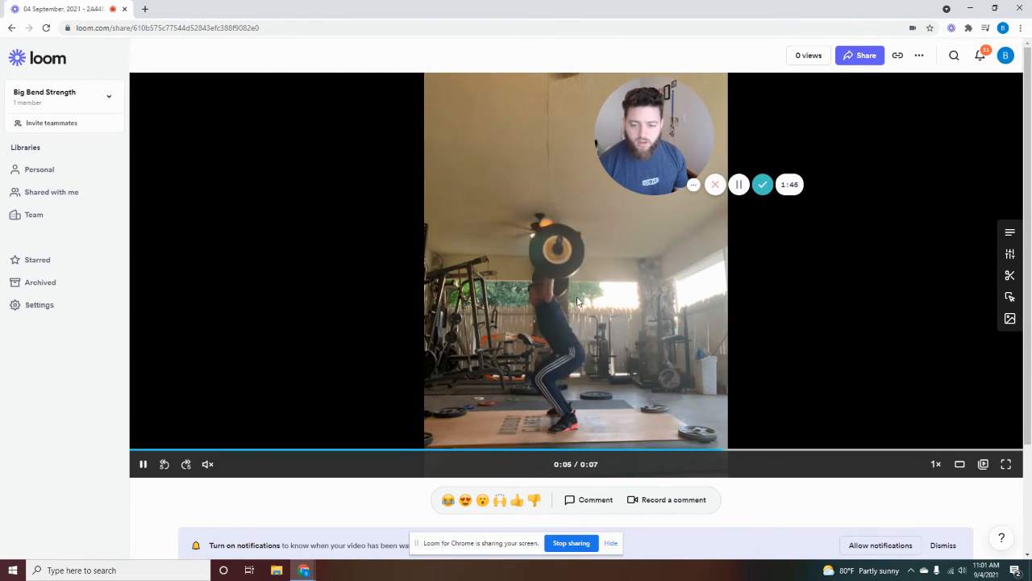
left_click(1010, 232)
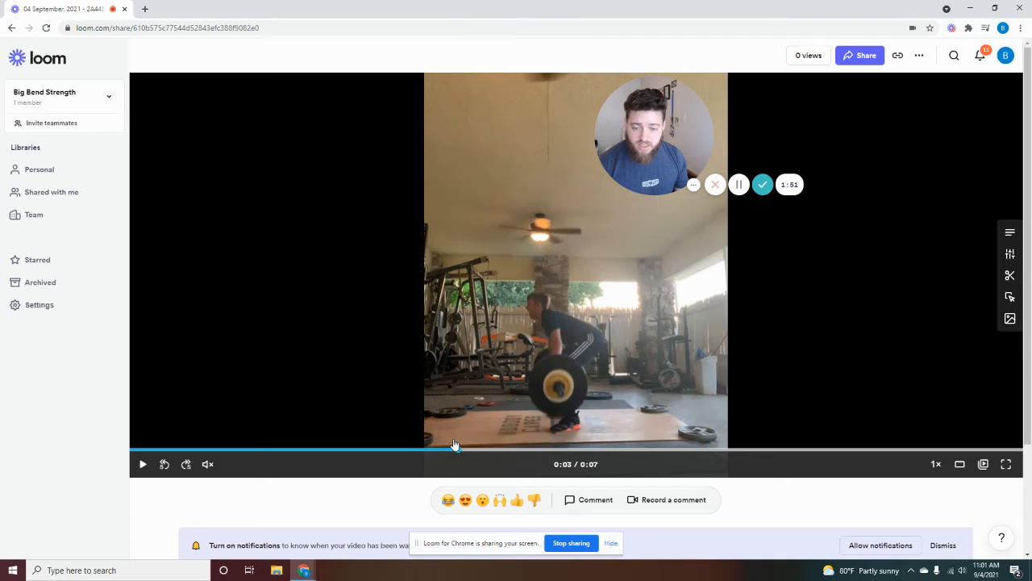
left_click(1010, 232)
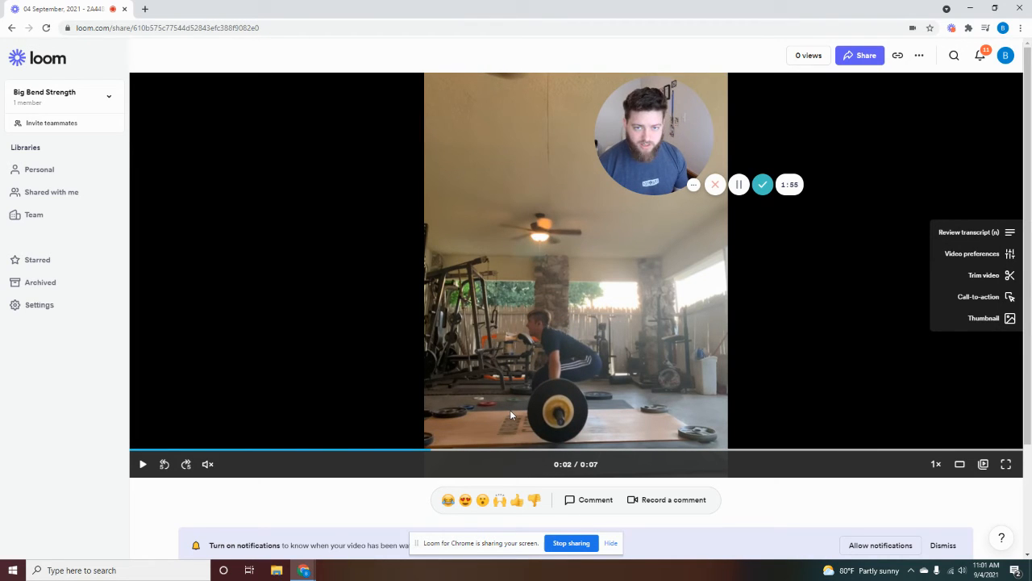
mouse_move(481, 229)
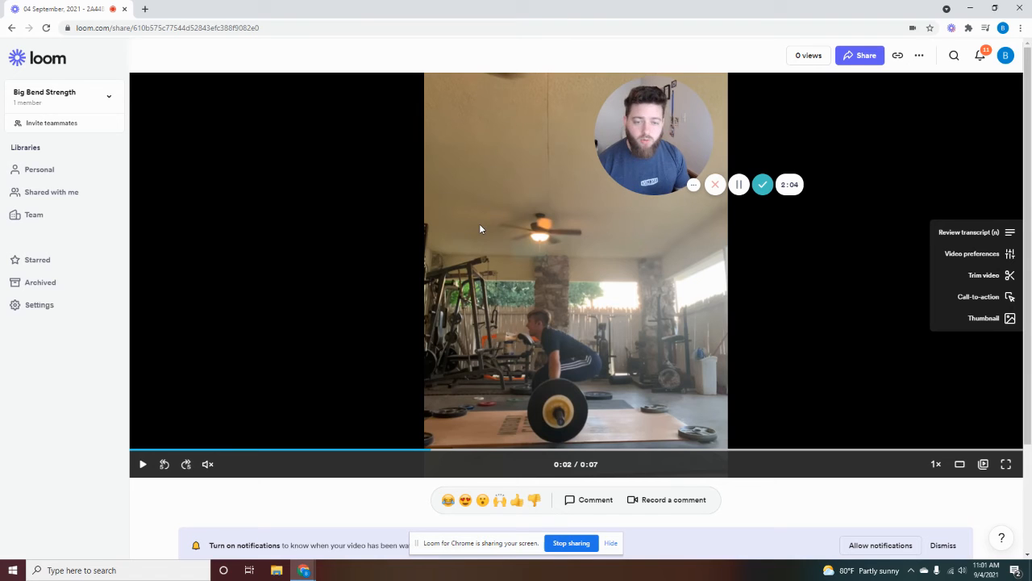
mouse_move(508, 262)
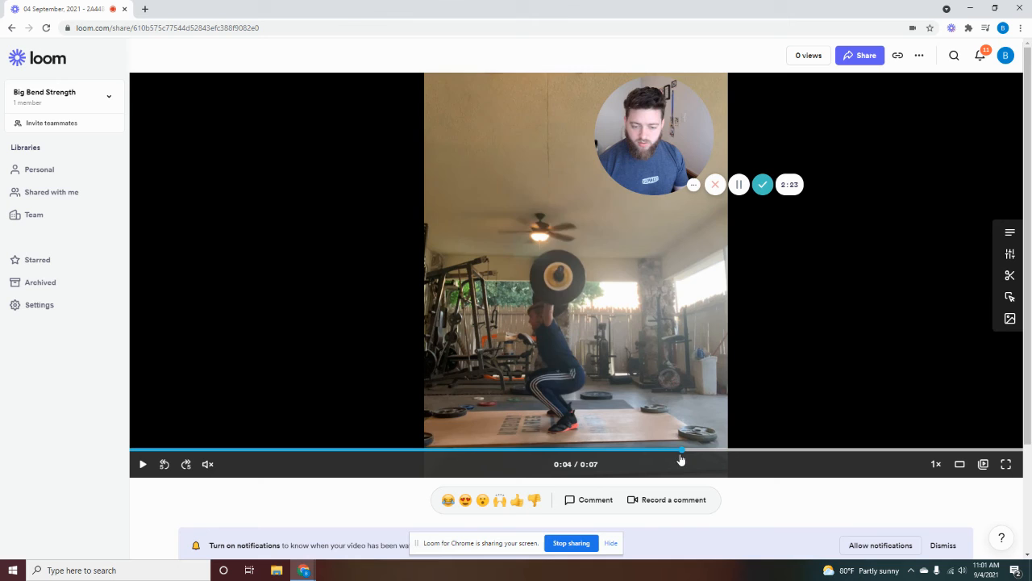
Seek back to 0:03 where the bar passes the head and resume playback
left_click(524, 448)
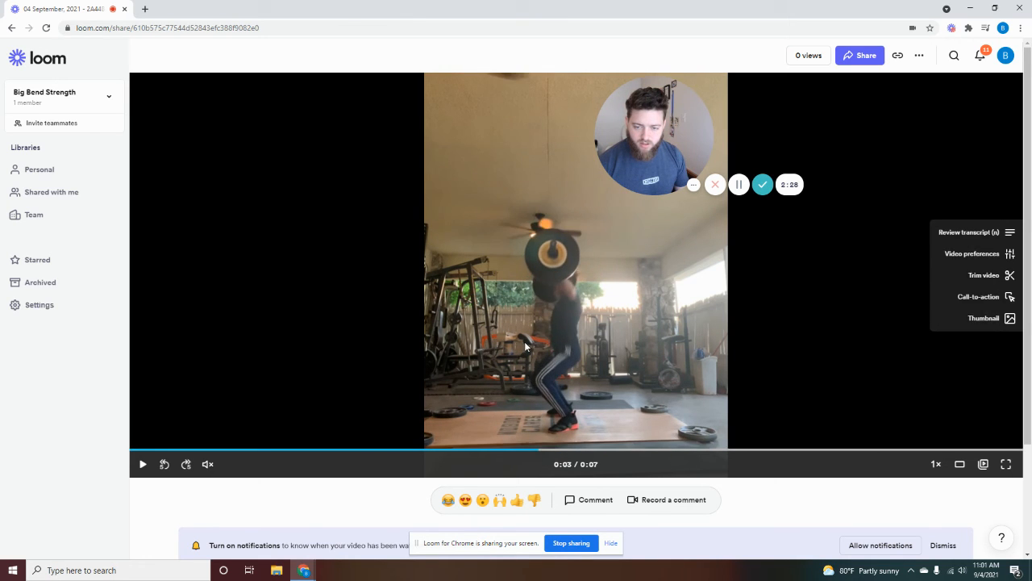
left_click(141, 464)
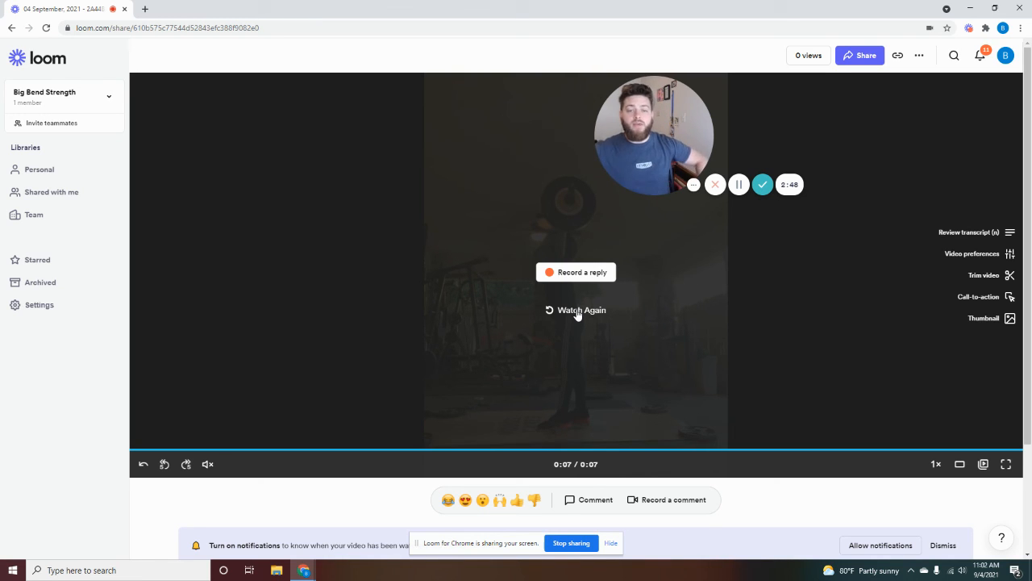
mouse_move(791, 384)
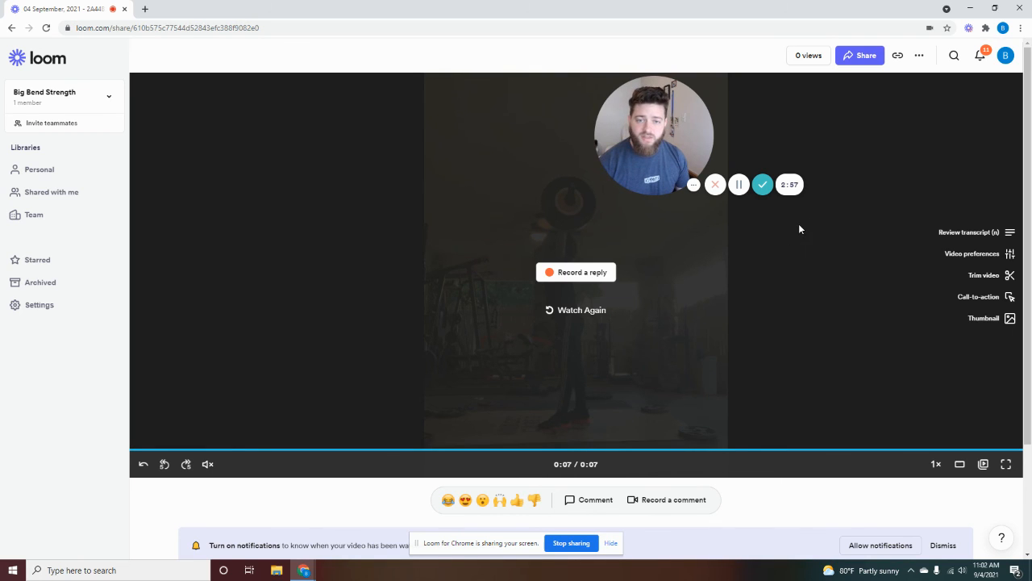
mouse_move(768, 213)
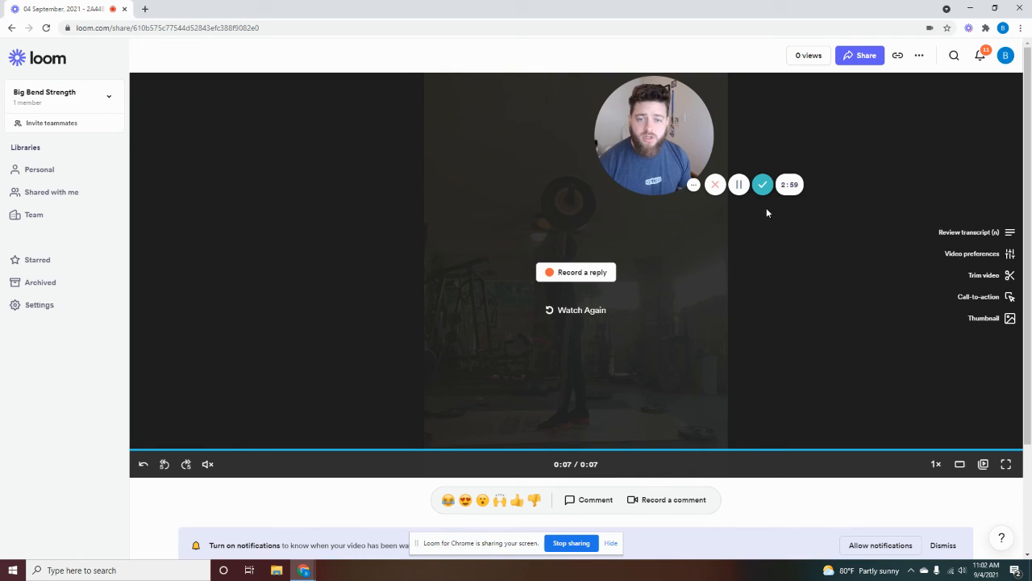